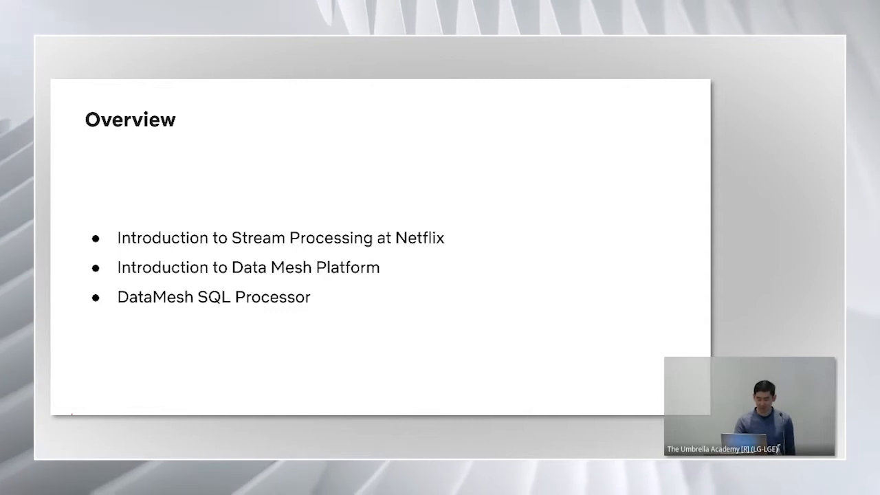
{"action": "key", "text": "Right"}
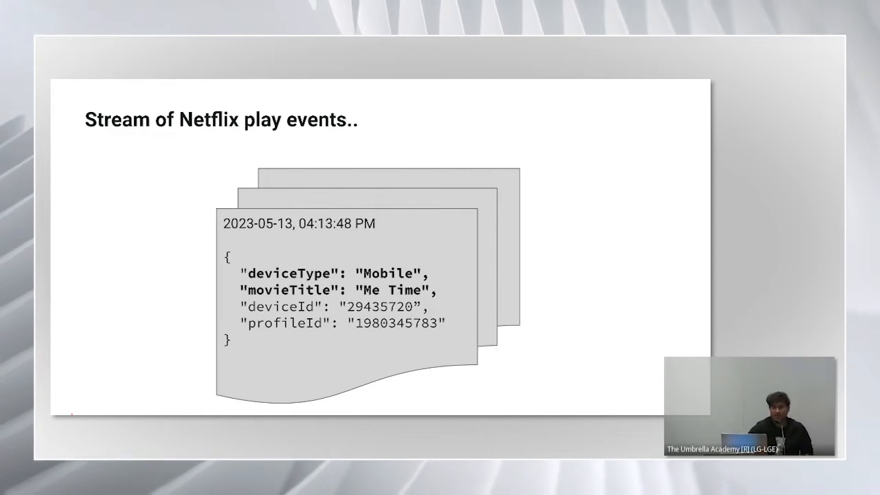
{"action": "key", "text": "Right"}
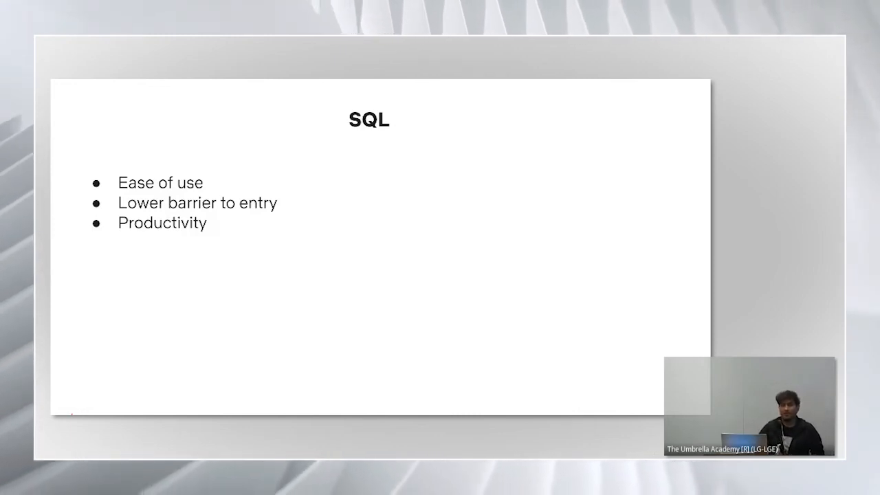
{"action": "key", "text": "right"}
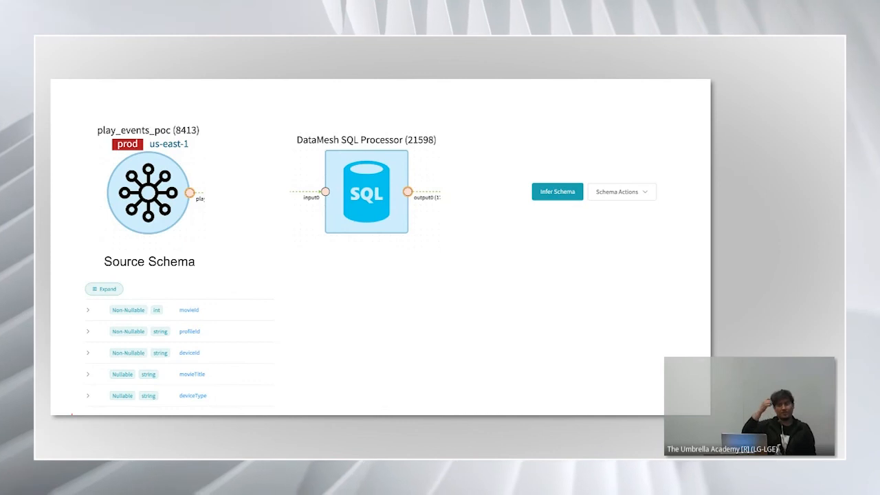
{"action": "left_click", "coordinate": [557, 191]}
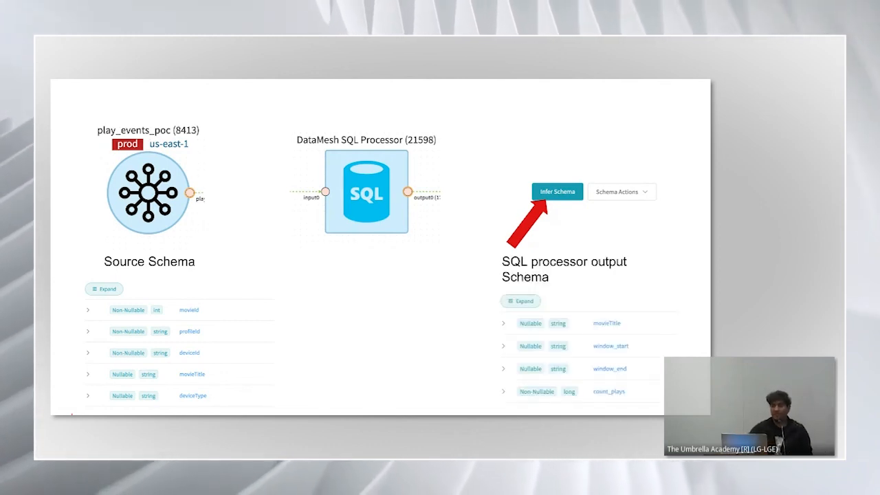